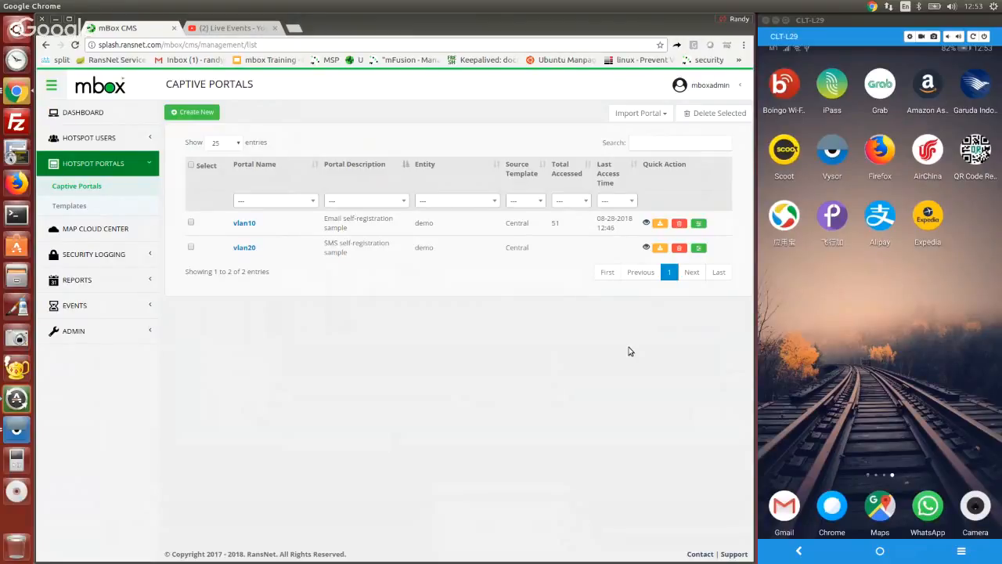
{"action": "mouse_move", "coordinate": [341, 316]}
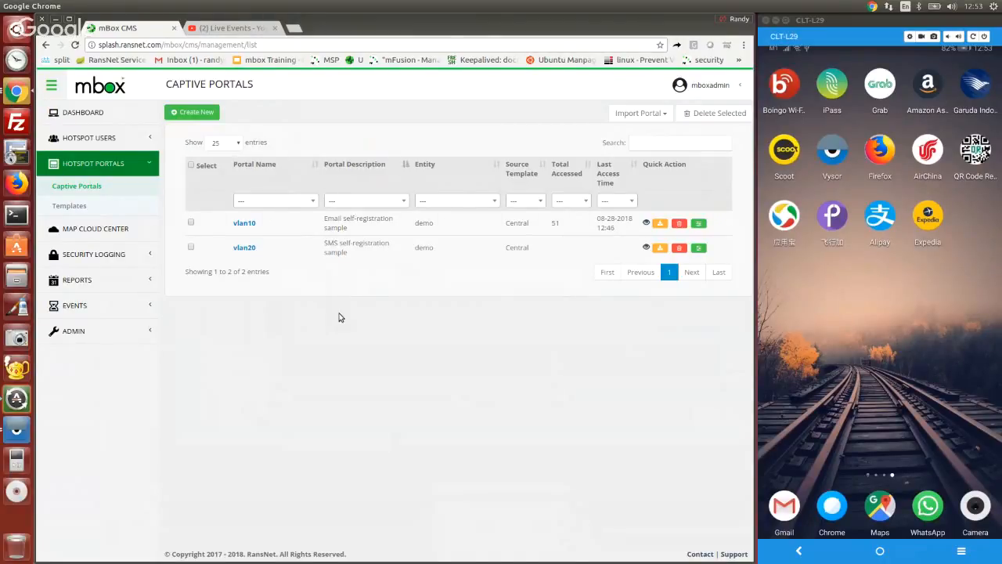
{"action": "mouse_move", "coordinate": [576, 280]}
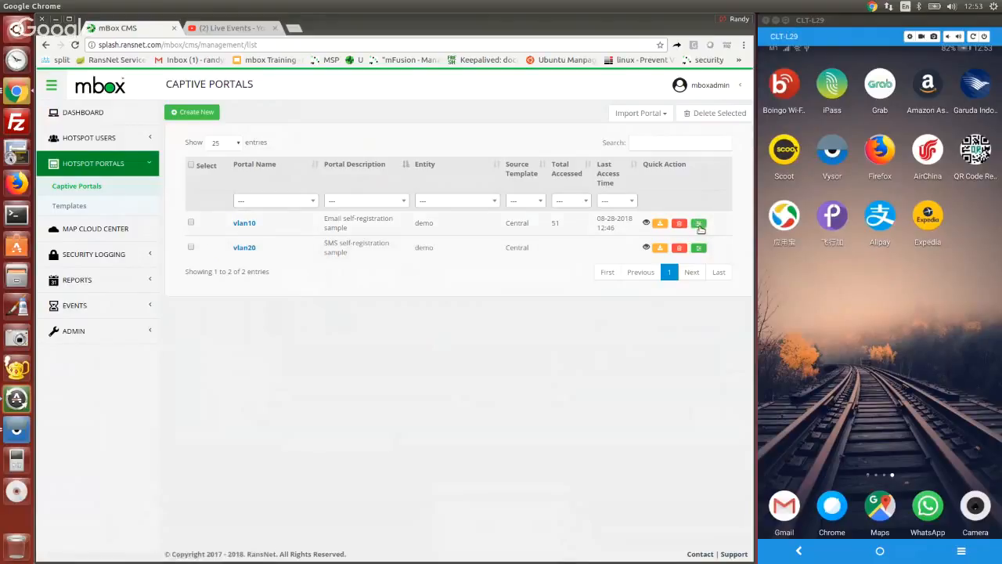
Edit the vlan10 portal, review Social Media and Login Method (Email OTP enabled), and save changes
{"action": "left_click", "coordinate": [699, 222]}
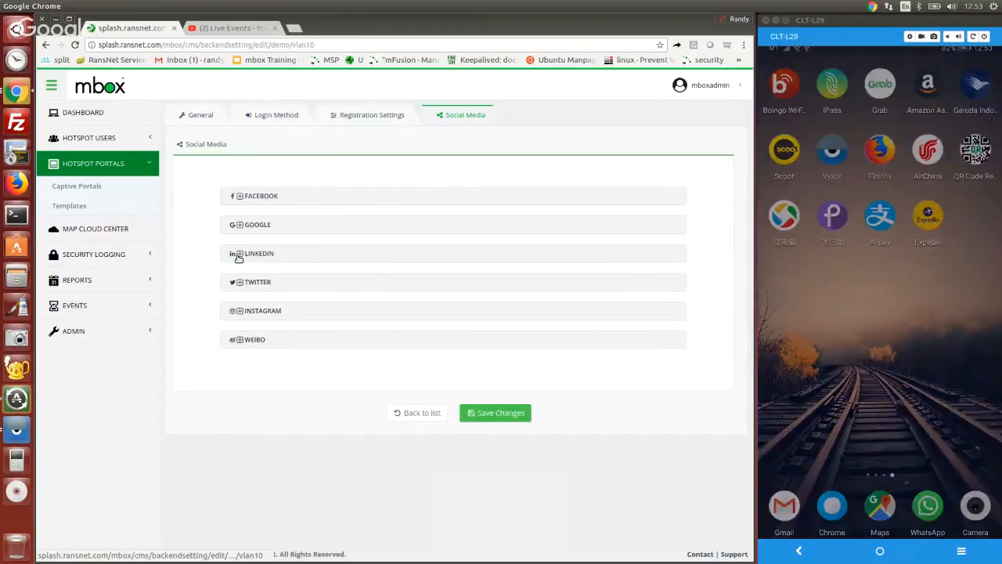
{"action": "left_click", "coordinate": [275, 114]}
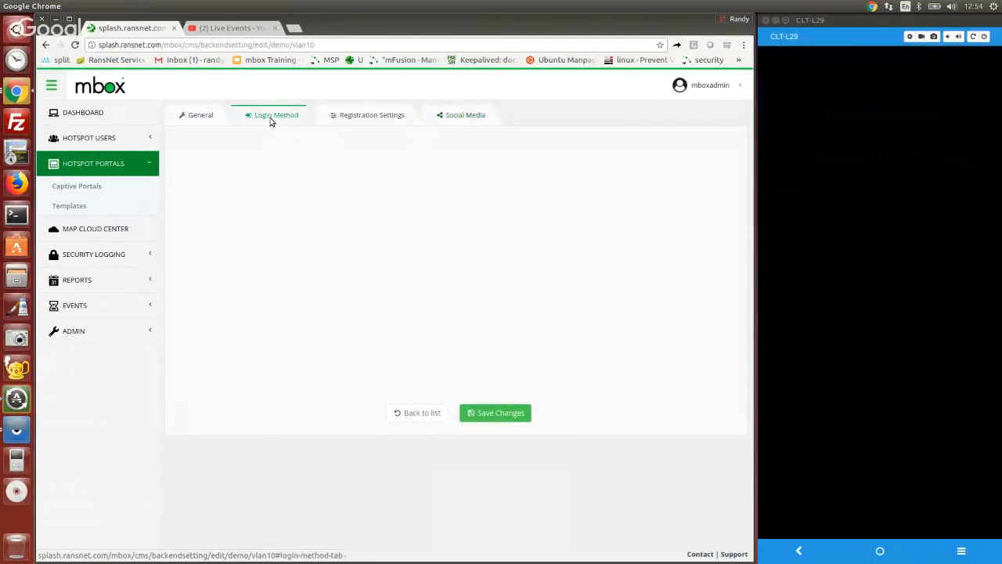
{"action": "left_click", "coordinate": [275, 114]}
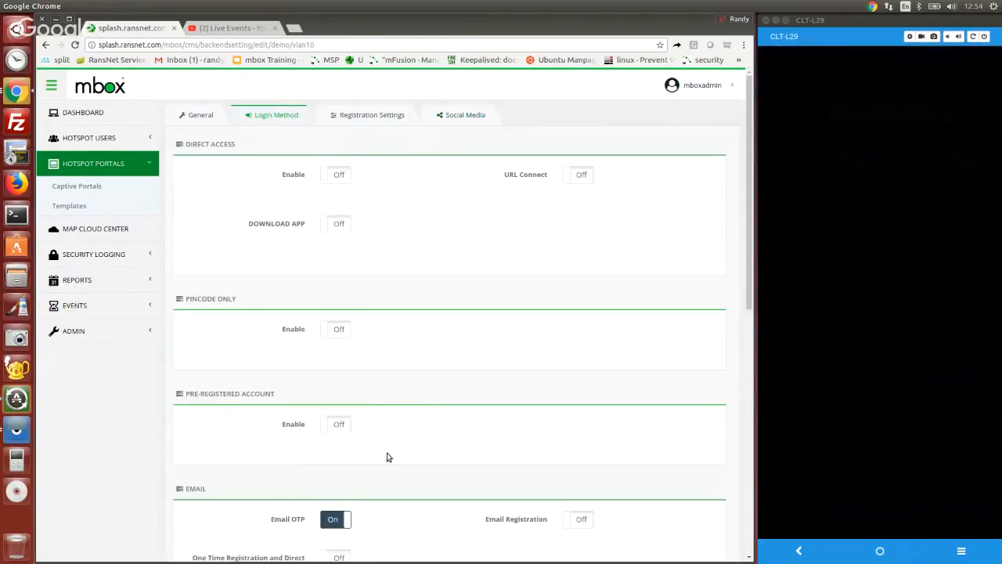
{"action": "scroll", "scroll_direction": "down", "scroll_amount": 3}
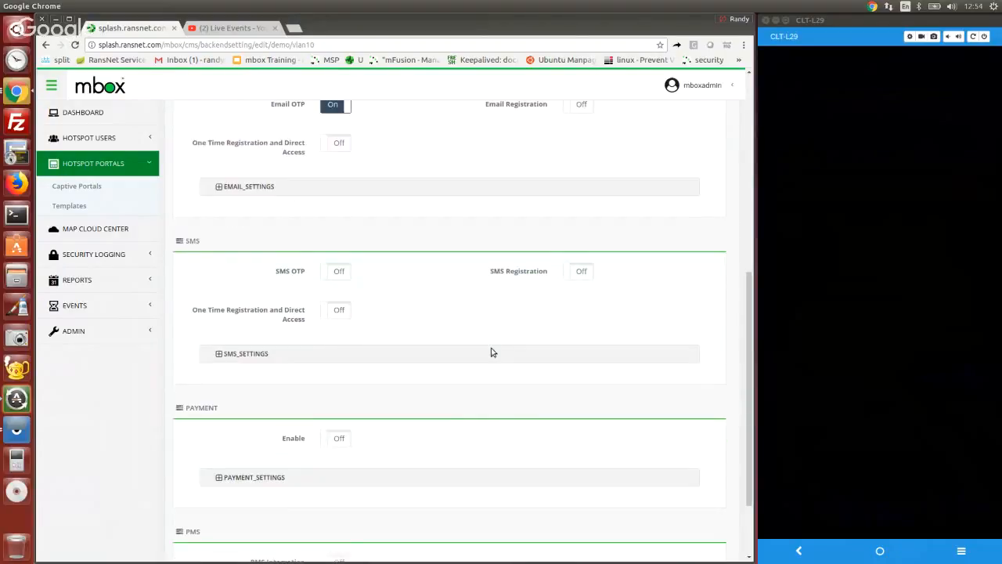
{"action": "scroll", "scroll_direction": "down", "scroll_amount": 3}
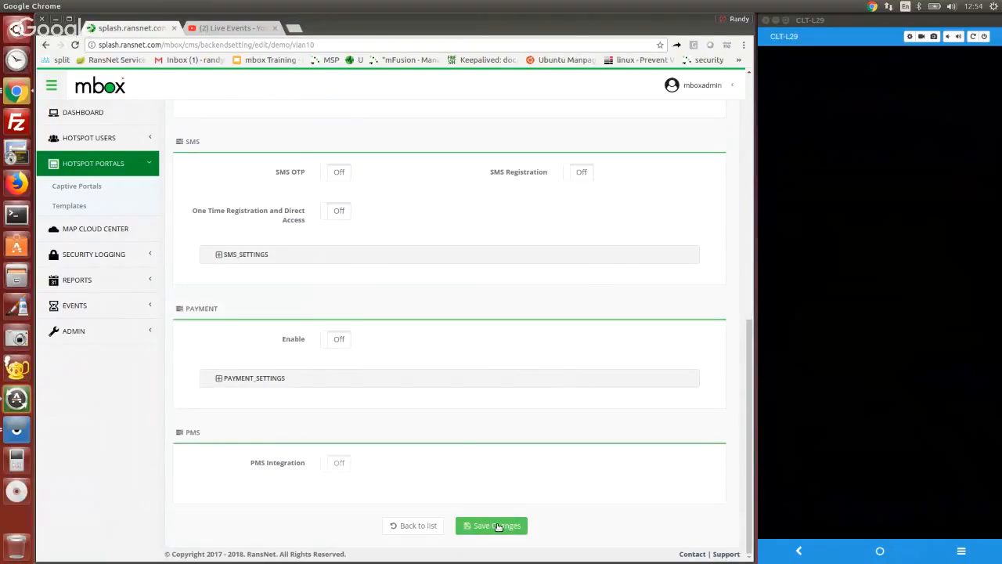
{"action": "left_click", "coordinate": [492, 526]}
{"action": "type", "text": "tim"}
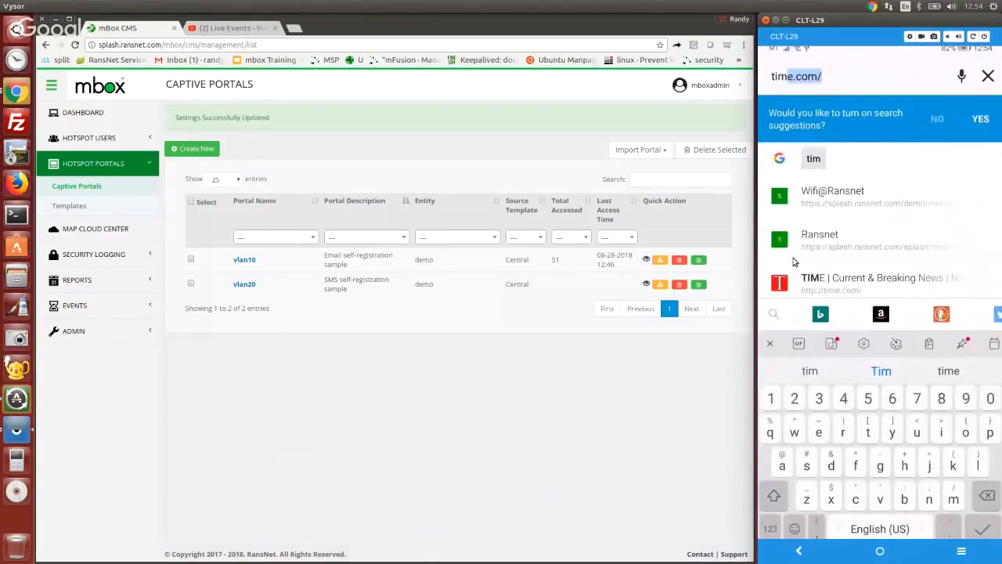
Load a website on the phone to trigger the hotspot captive portal login
{"action": "left_click", "coordinate": [818, 237]}
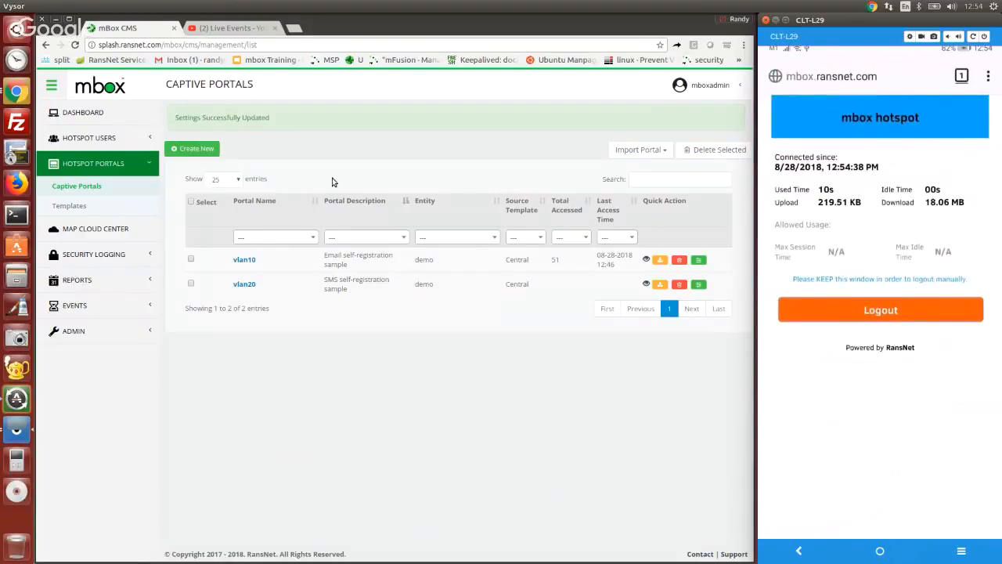
{"action": "left_click", "coordinate": [88, 138]}
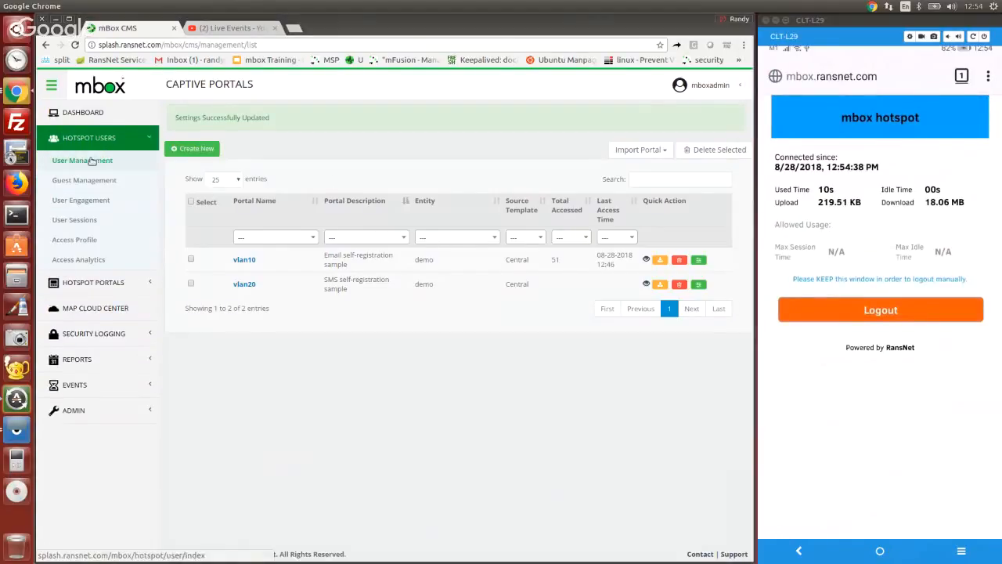
{"action": "left_click", "coordinate": [82, 160]}
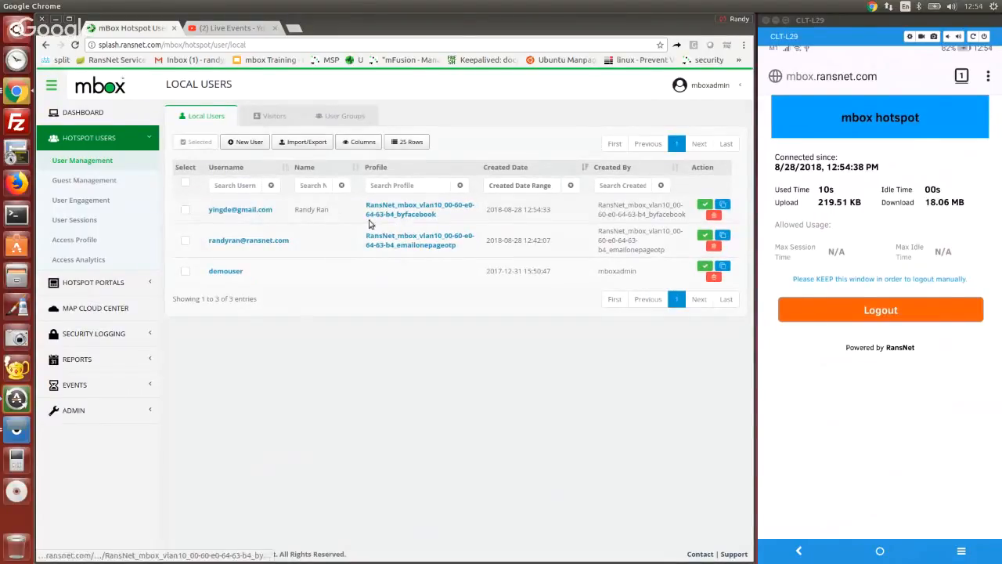
{"action": "left_click", "coordinate": [241, 210]}
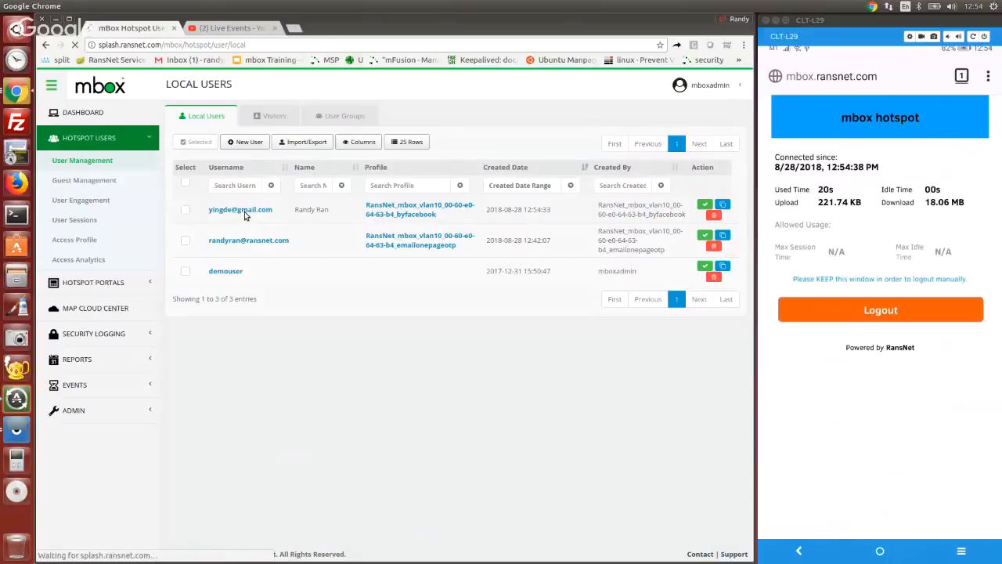
{"action": "left_click", "coordinate": [241, 210]}
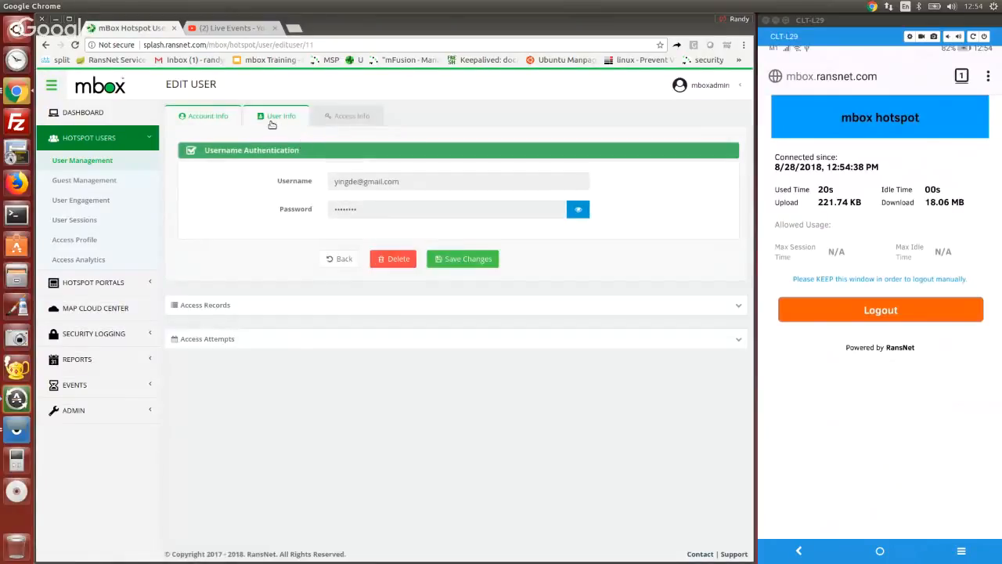
{"action": "left_click", "coordinate": [282, 116]}
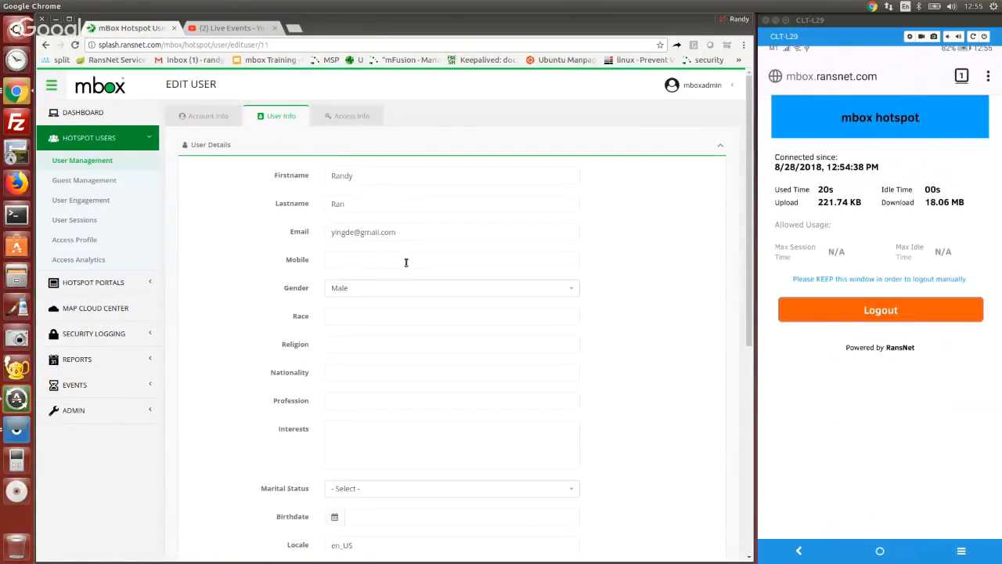
{"action": "scroll", "scroll_direction": "down", "scroll_amount": 3}
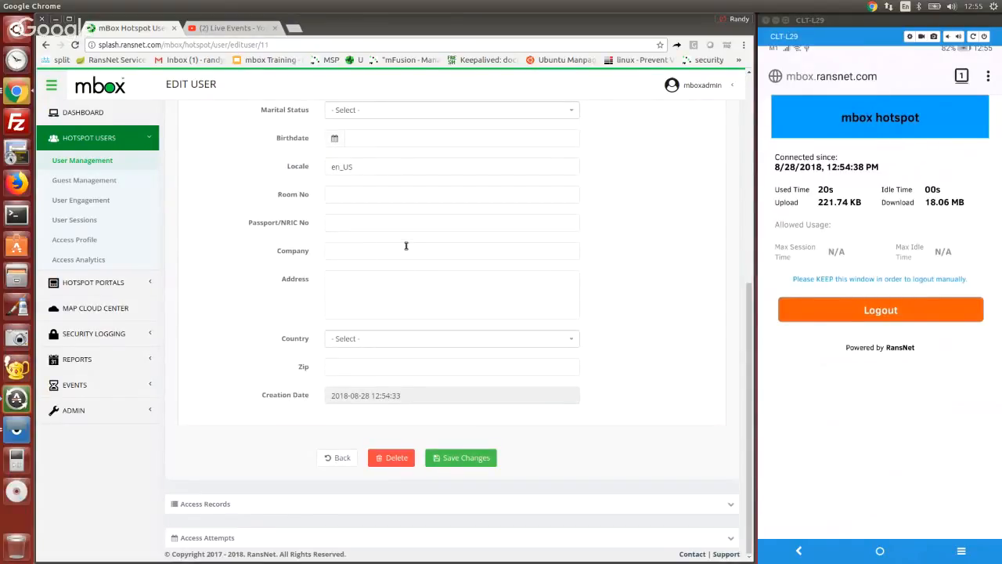
{"action": "scroll", "scroll_direction": "up", "scroll_amount": 3}
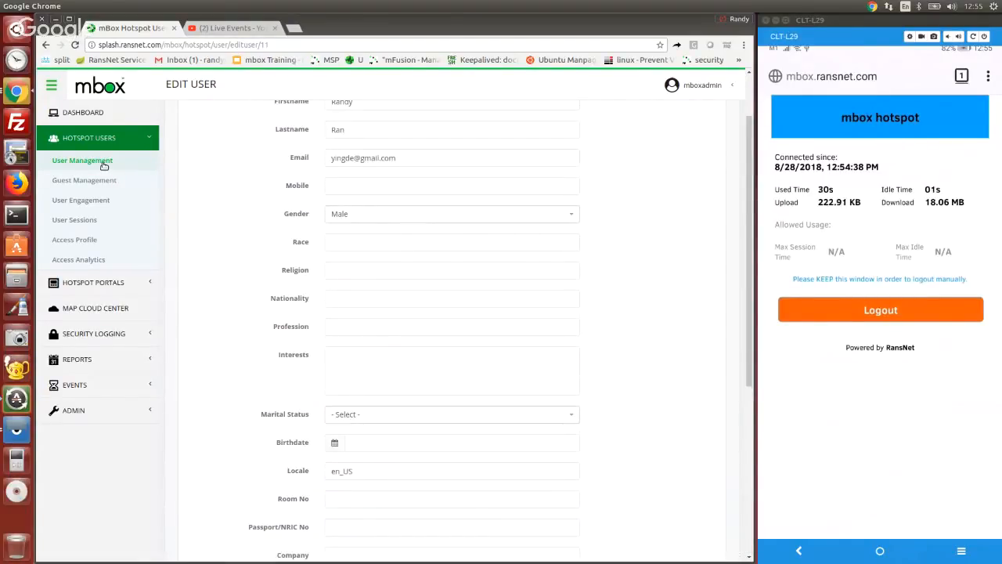
{"action": "left_click", "coordinate": [81, 160]}
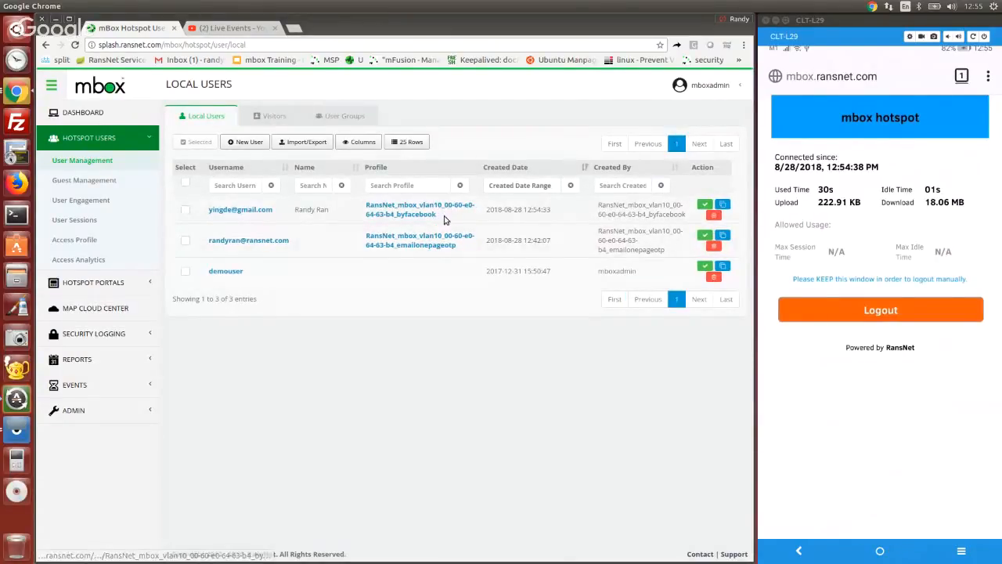
{"action": "mouse_move", "coordinate": [399, 213]}
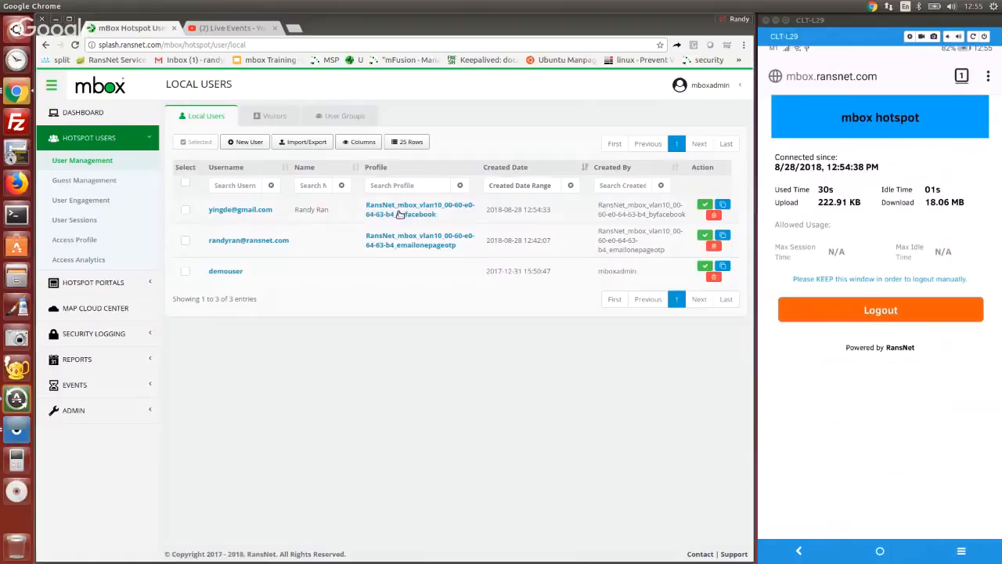
View the RansNet vlan10 byfacebook profile's Access Info and go back to the Access Profile list
{"action": "left_click", "coordinate": [419, 210]}
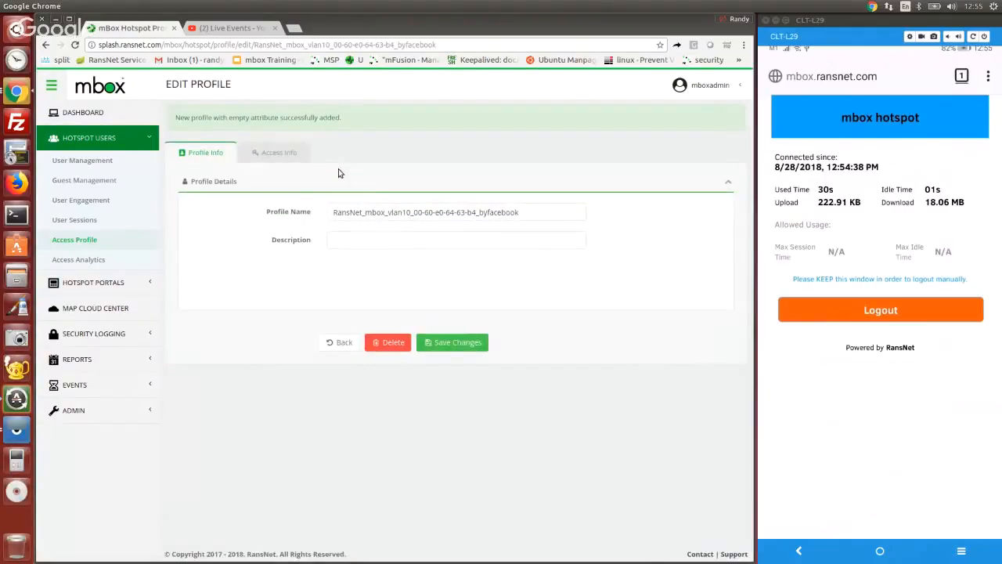
{"action": "left_click", "coordinate": [279, 152]}
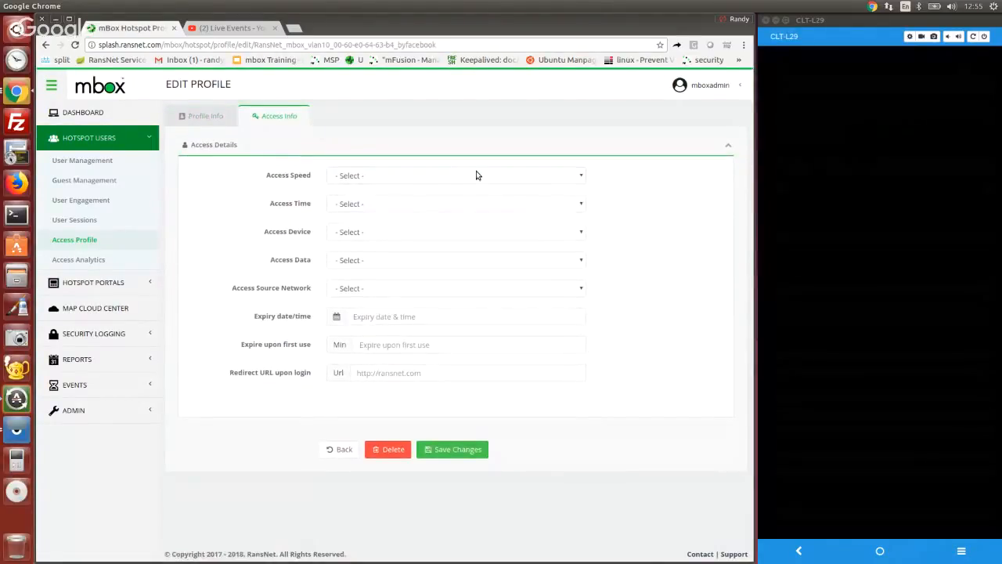
{"action": "left_click", "coordinate": [458, 175]}
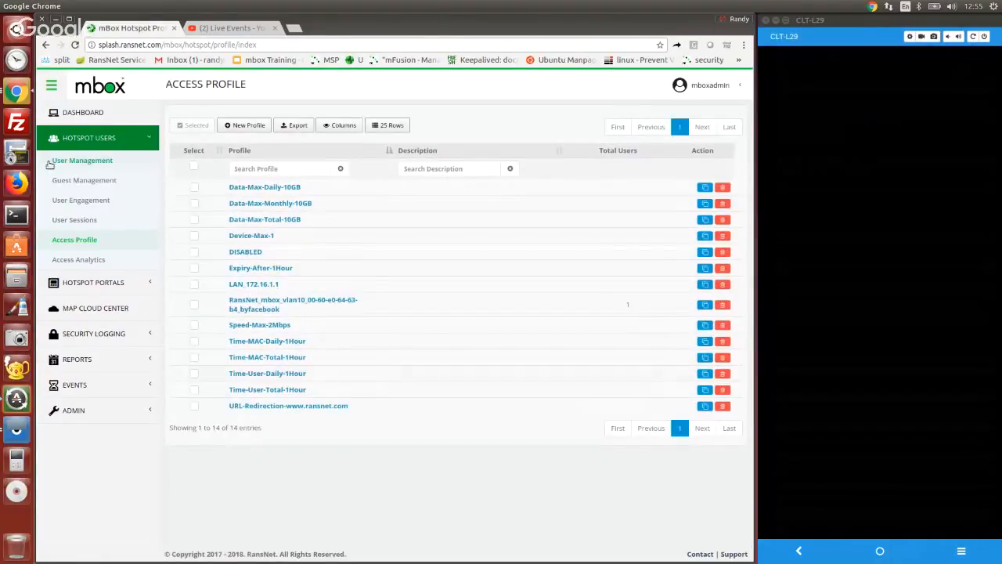
View the user's online session under User Sessions, then the historical vlan10 sessions
{"action": "left_click", "coordinate": [81, 160]}
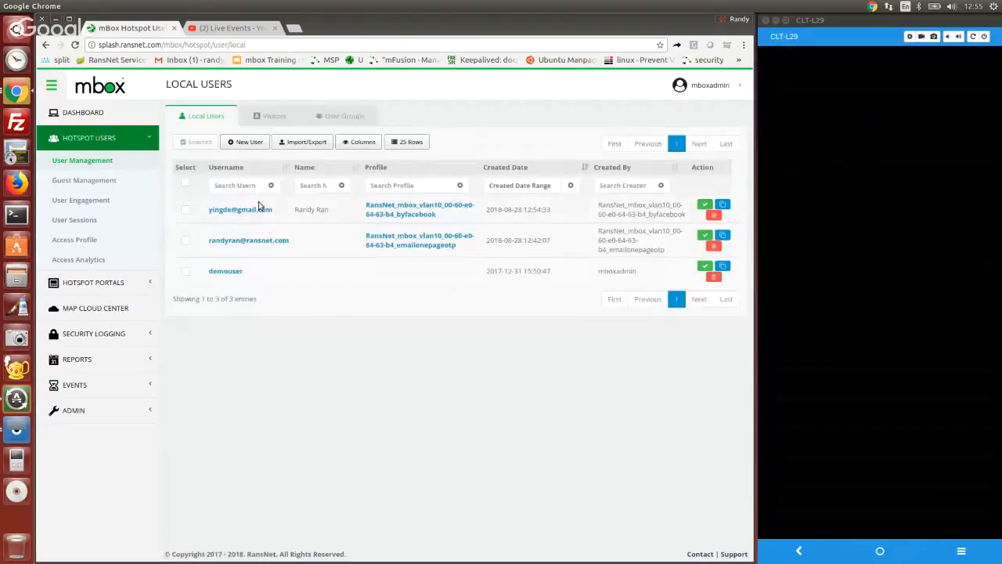
{"action": "mouse_move", "coordinate": [447, 222]}
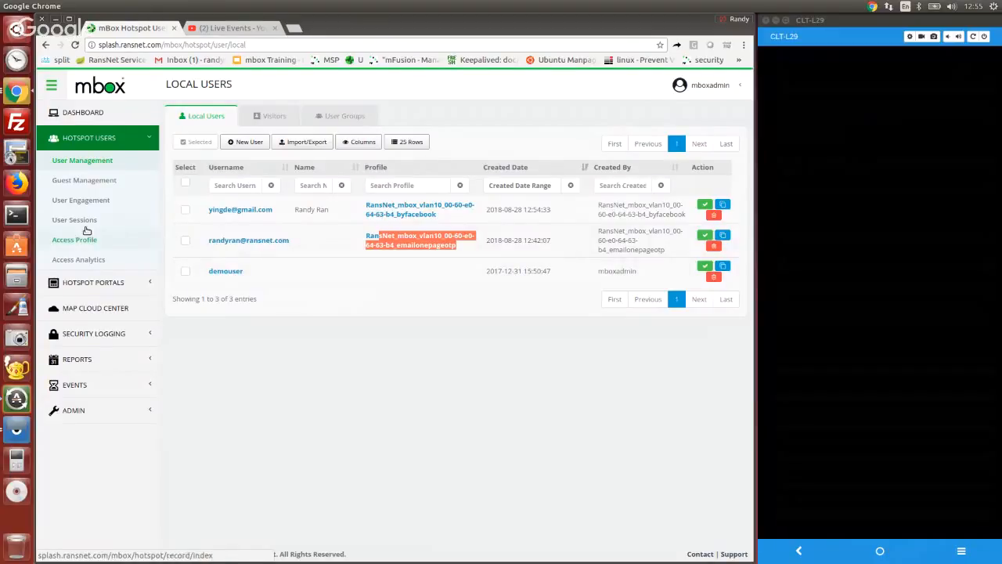
{"action": "left_click", "coordinate": [75, 219]}
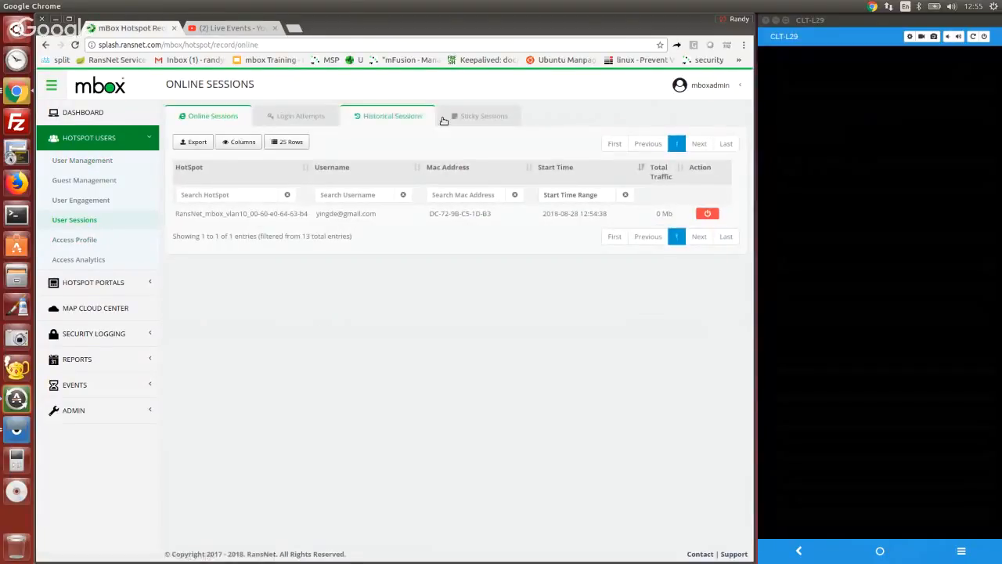
{"action": "left_click", "coordinate": [391, 115]}
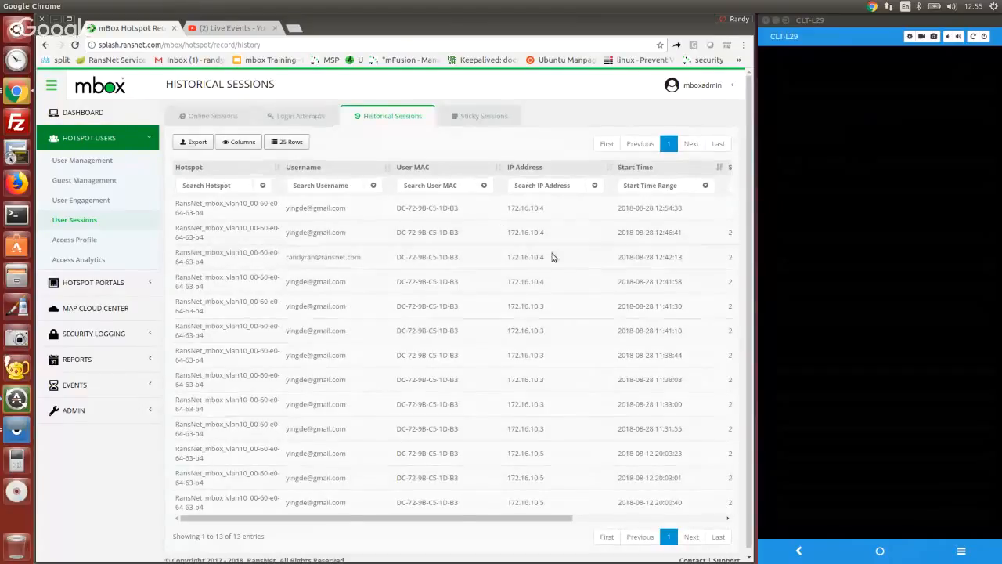
{"action": "mouse_move", "coordinate": [96, 306]}
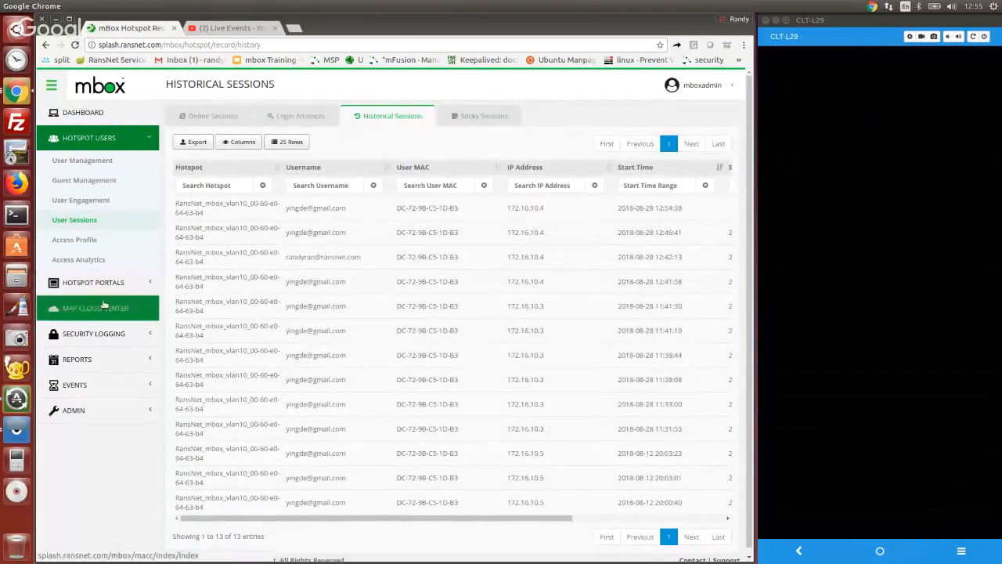
Expand Reports in the sidebar and load Report Config
{"action": "left_click", "coordinate": [76, 359]}
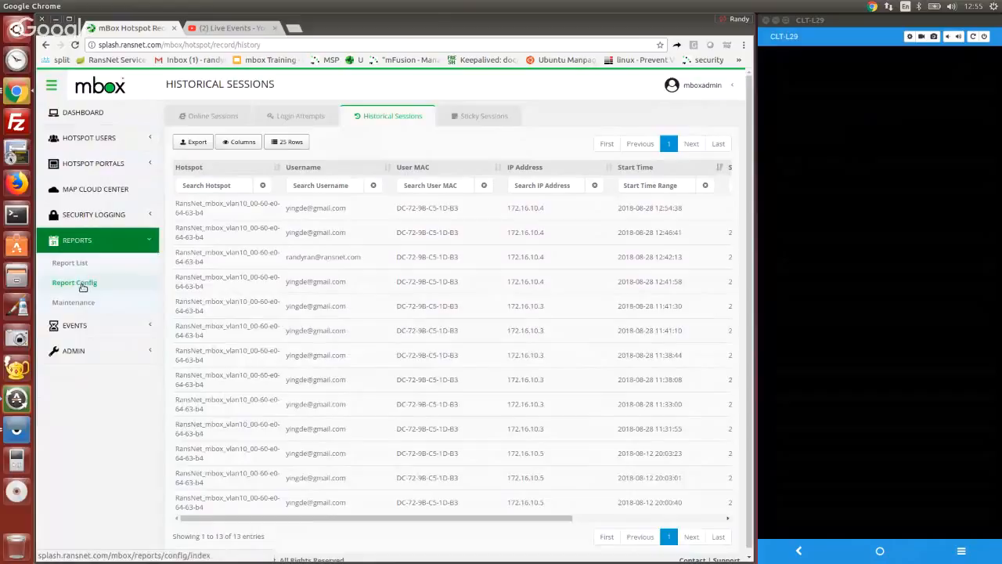
{"action": "left_click", "coordinate": [76, 282]}
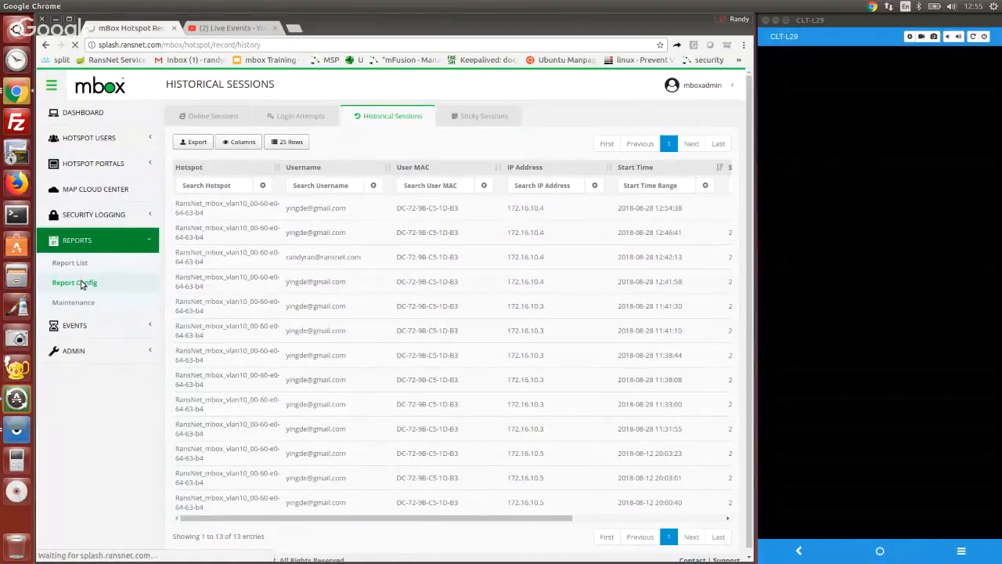
Create a new report with Hotspot as its module
{"action": "left_click", "coordinate": [76, 281]}
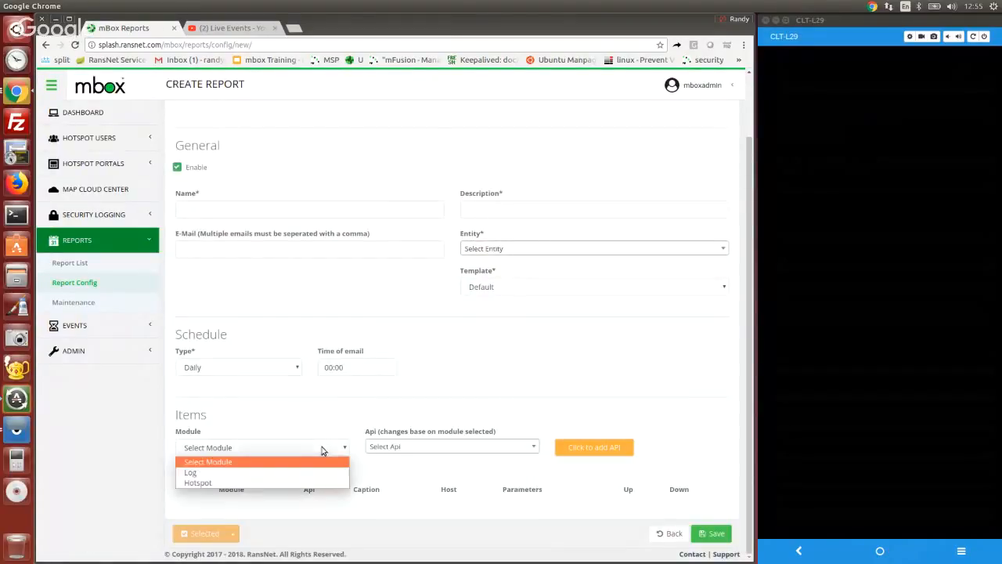
{"action": "left_click", "coordinate": [197, 482]}
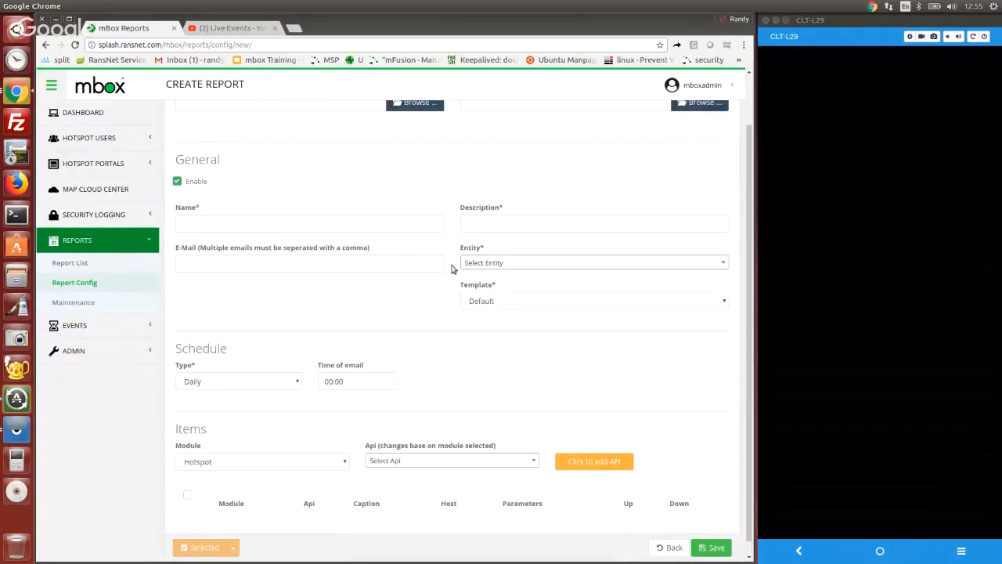
{"action": "scroll", "scroll_direction": "up", "scroll_amount": 3}
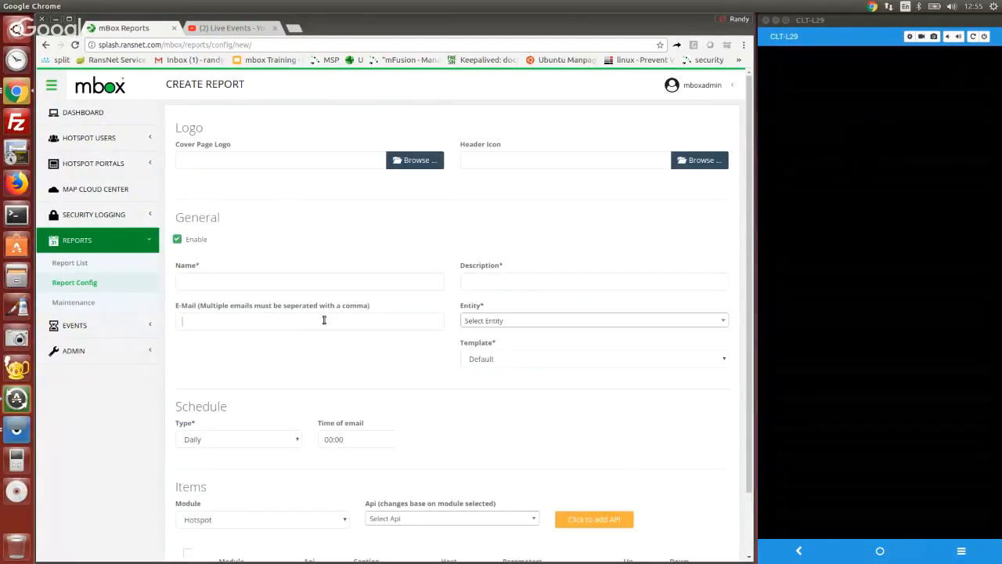
{"action": "mouse_move", "coordinate": [507, 417]}
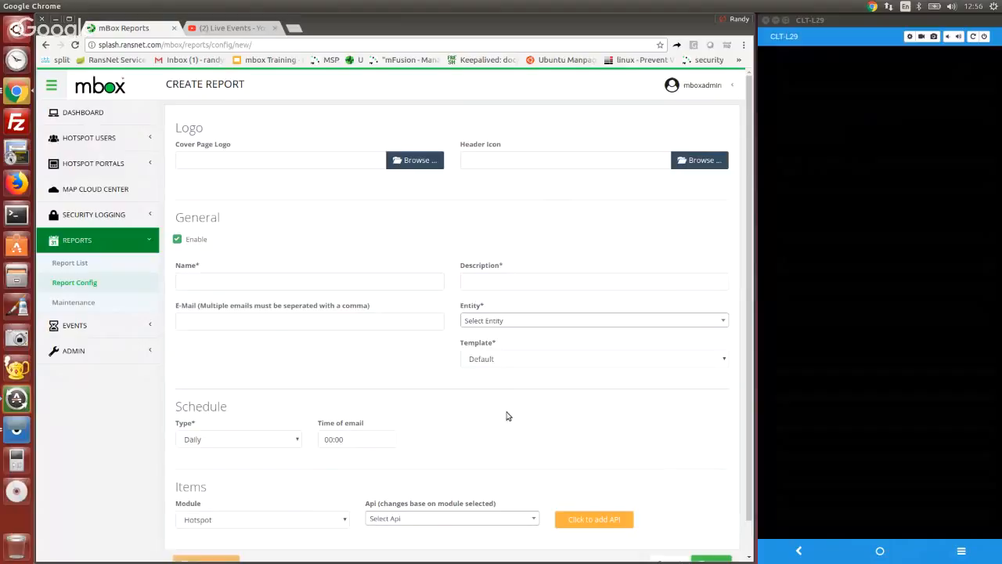
{"action": "mouse_move", "coordinate": [451, 238]}
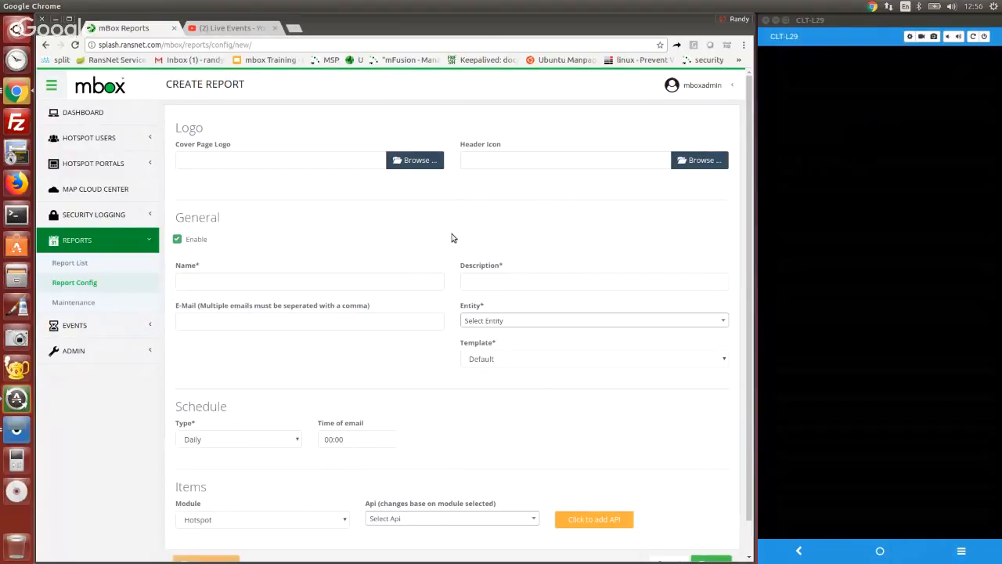
Show the three local hotspot users, then go to the Access Analytics dashboard
{"action": "left_click", "coordinate": [88, 137]}
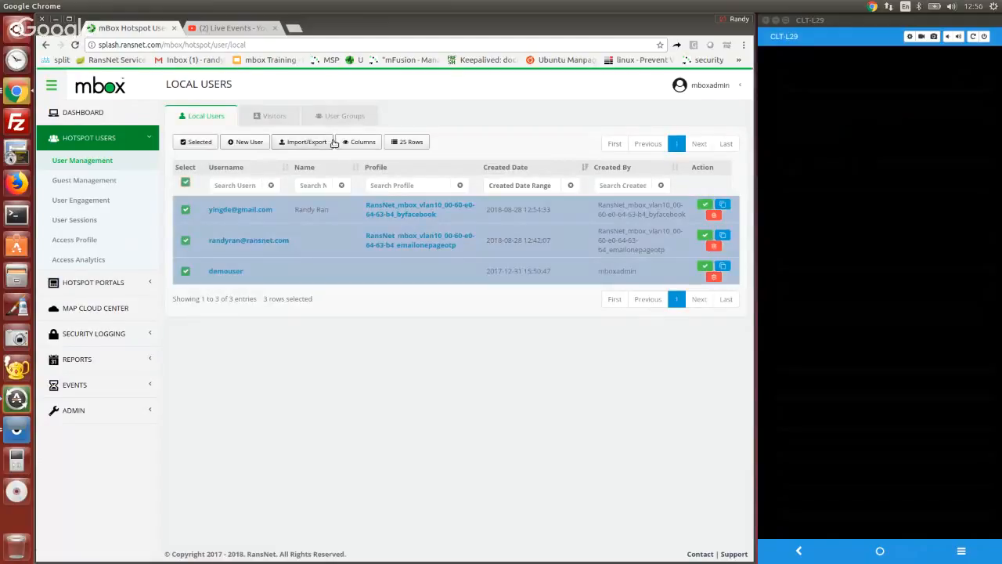
{"action": "left_click", "coordinate": [307, 141]}
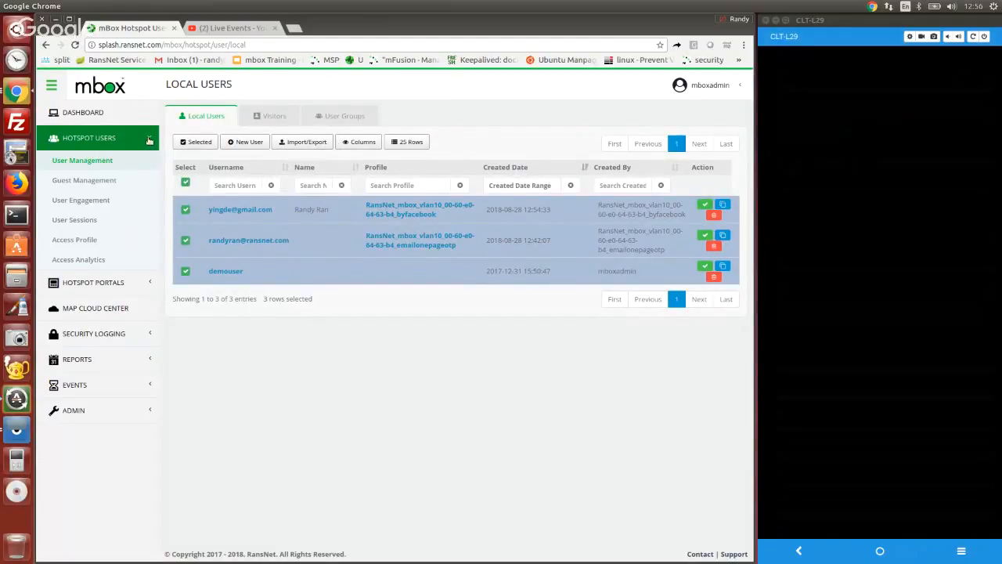
{"action": "left_click", "coordinate": [81, 113]}
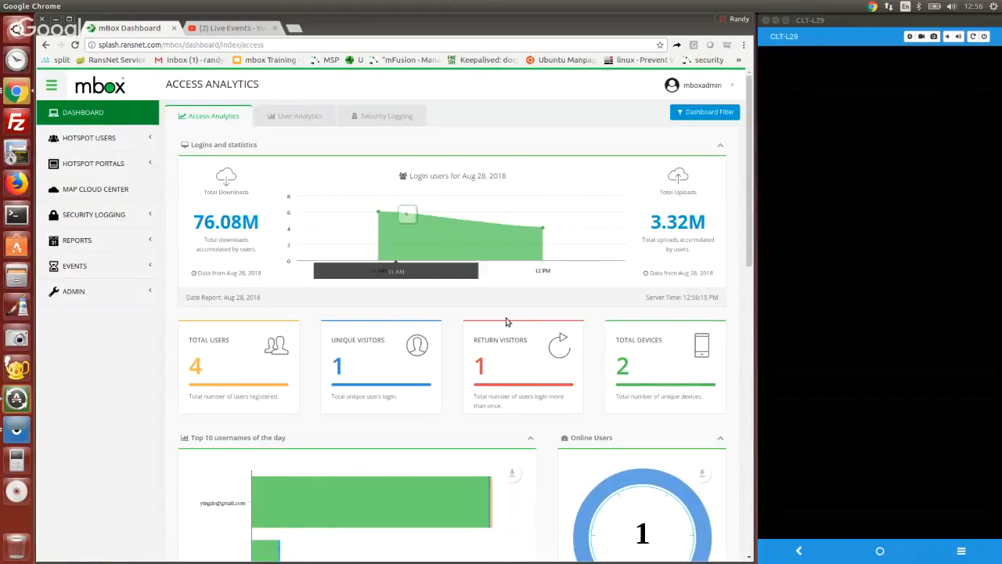
Scroll through the Access Analytics widgets: login stats, visitor counts, online users
{"action": "scroll", "scroll_direction": "down", "scroll_amount": 3}
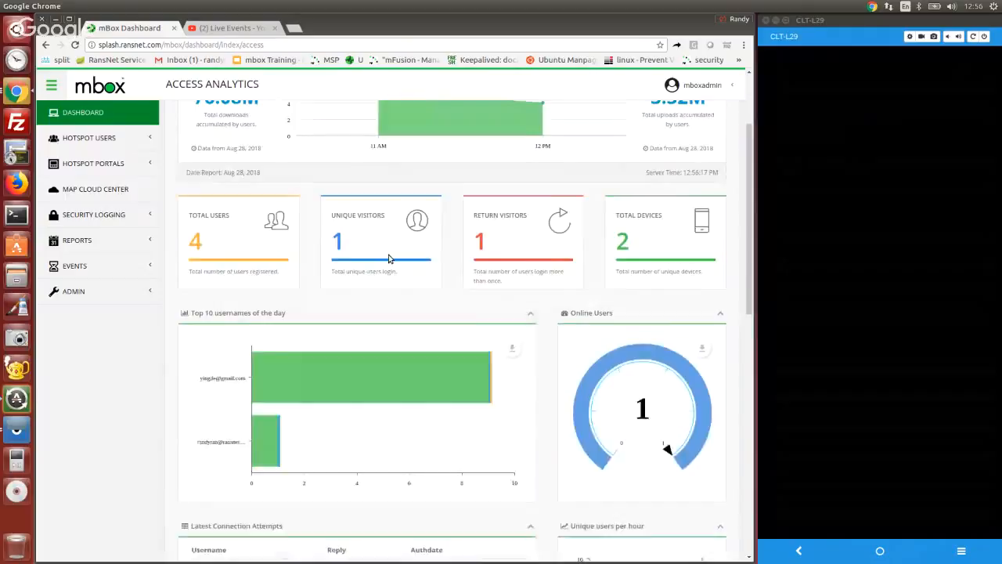
{"action": "scroll", "scroll_direction": "up", "scroll_amount": 3}
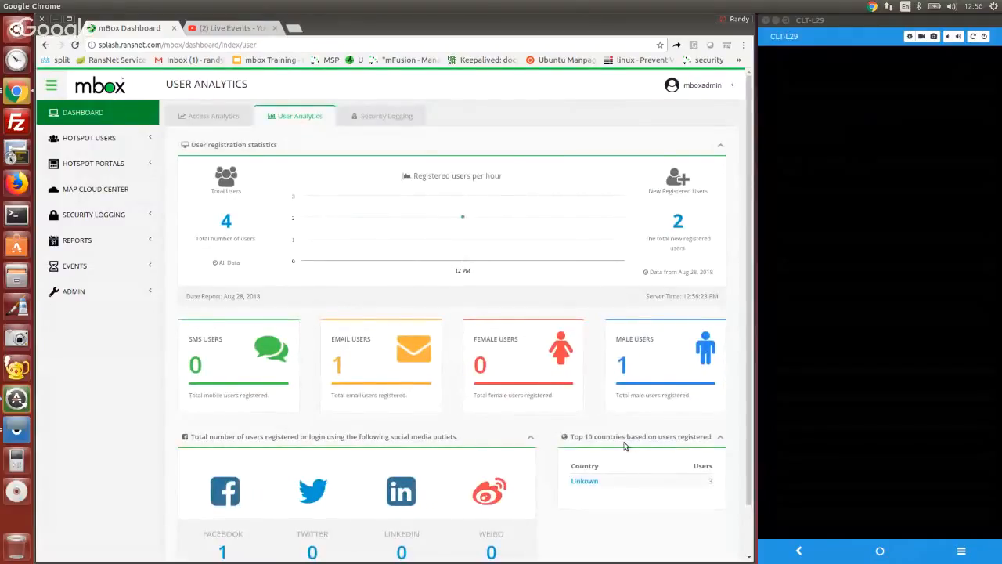
Review User Analytics registration stats, then show the empty Report Config list
{"action": "scroll", "scroll_direction": "down", "scroll_amount": 3}
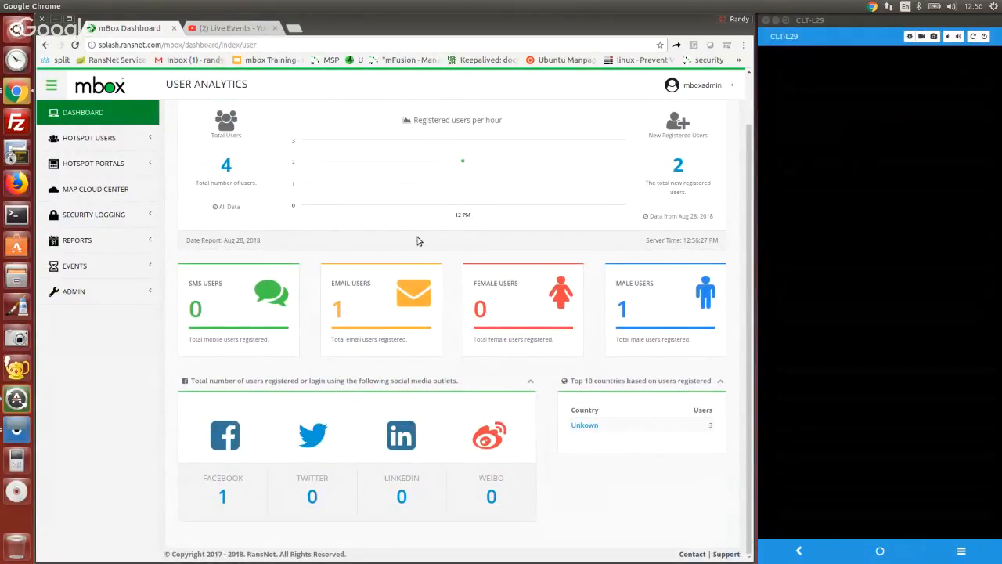
{"action": "mouse_move", "coordinate": [394, 235]}
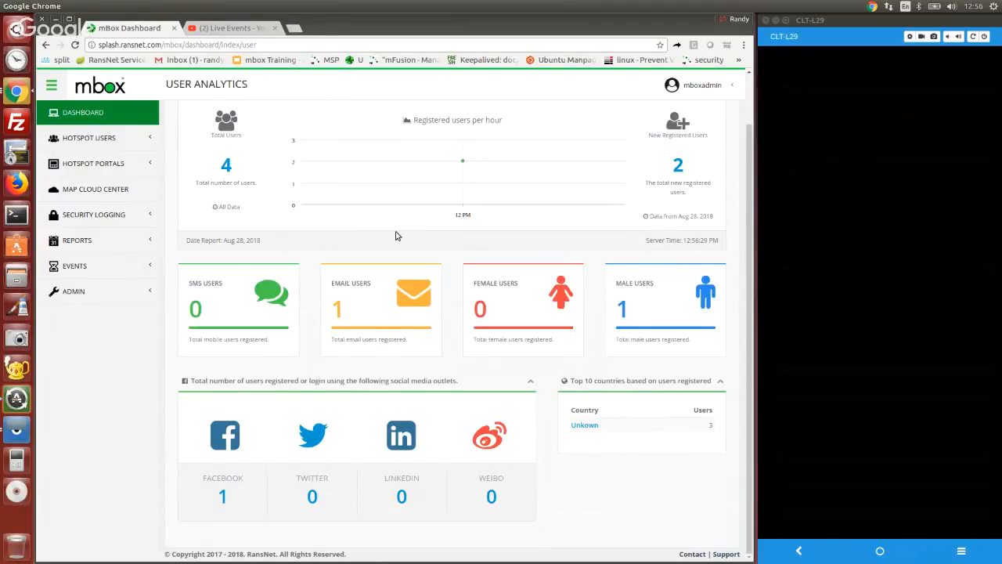
{"action": "left_click", "coordinate": [77, 239]}
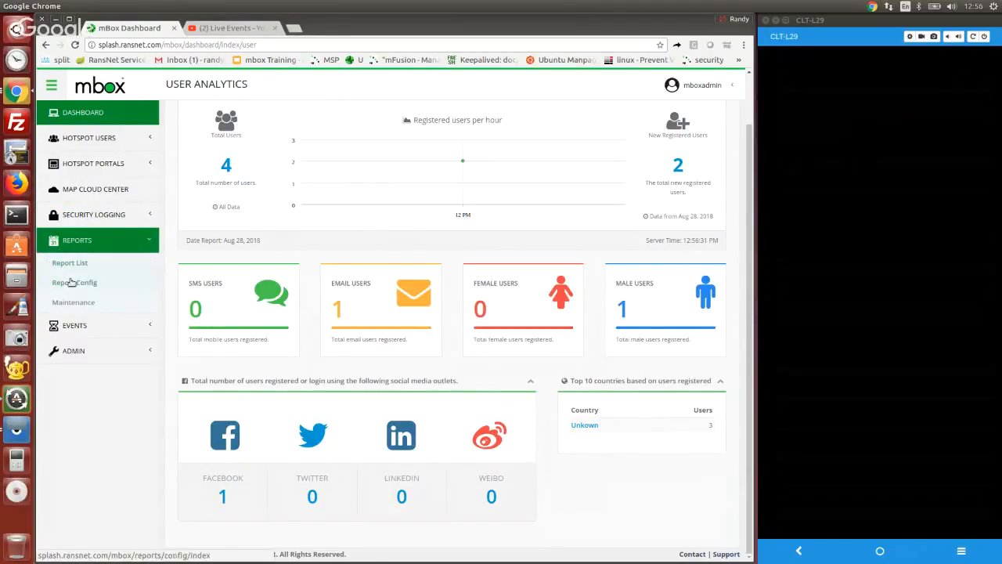
{"action": "left_click", "coordinate": [75, 281]}
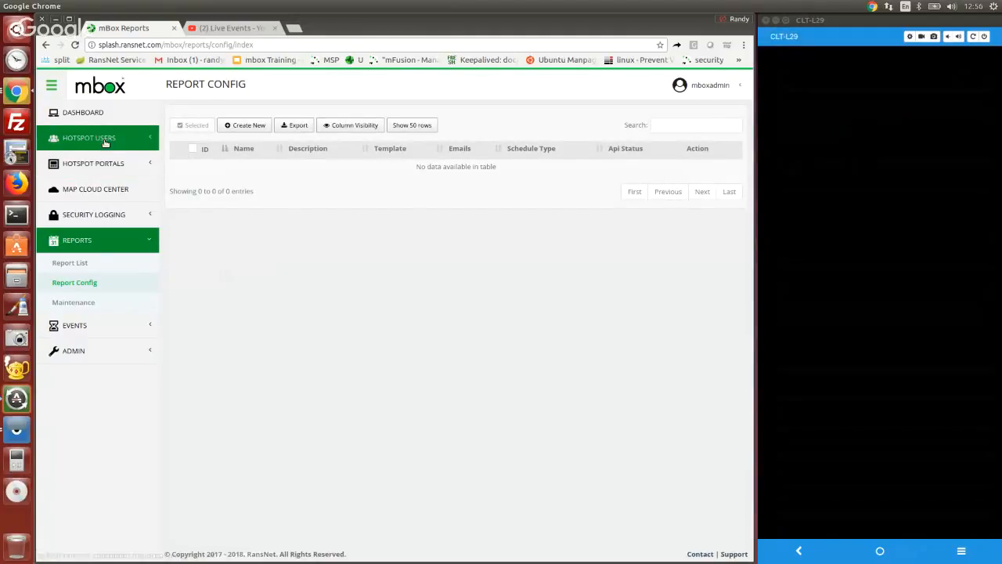
Reach the Email Marketing page under Hotspot Users > User Engagement with a blank campaign form
{"action": "left_click", "coordinate": [88, 138]}
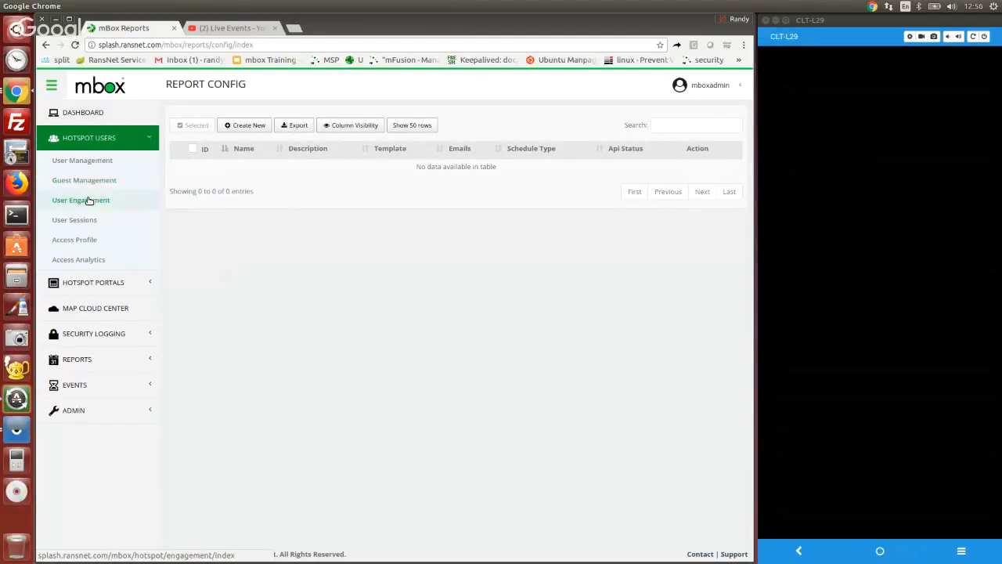
{"action": "left_click", "coordinate": [81, 200]}
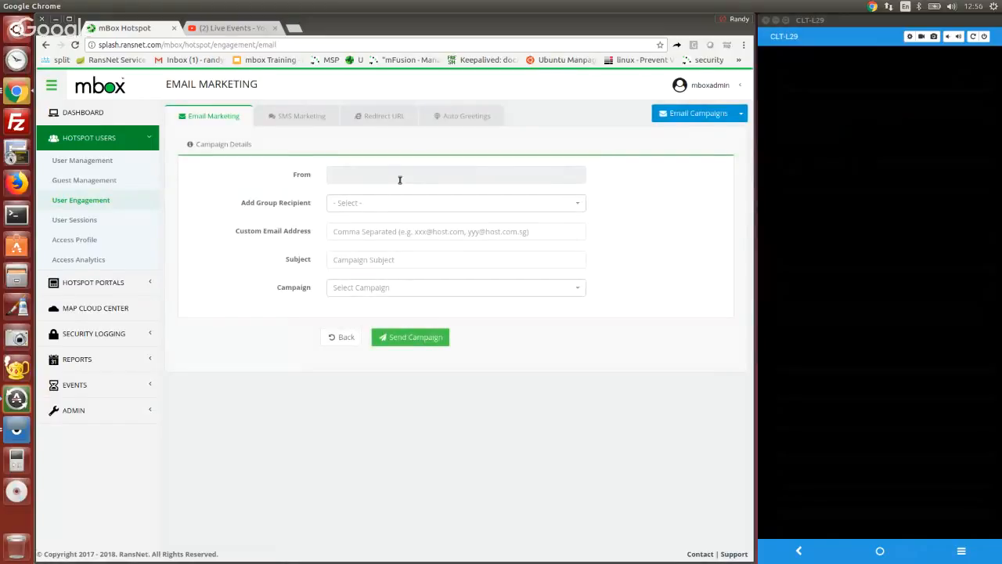
{"action": "mouse_move", "coordinate": [401, 204]}
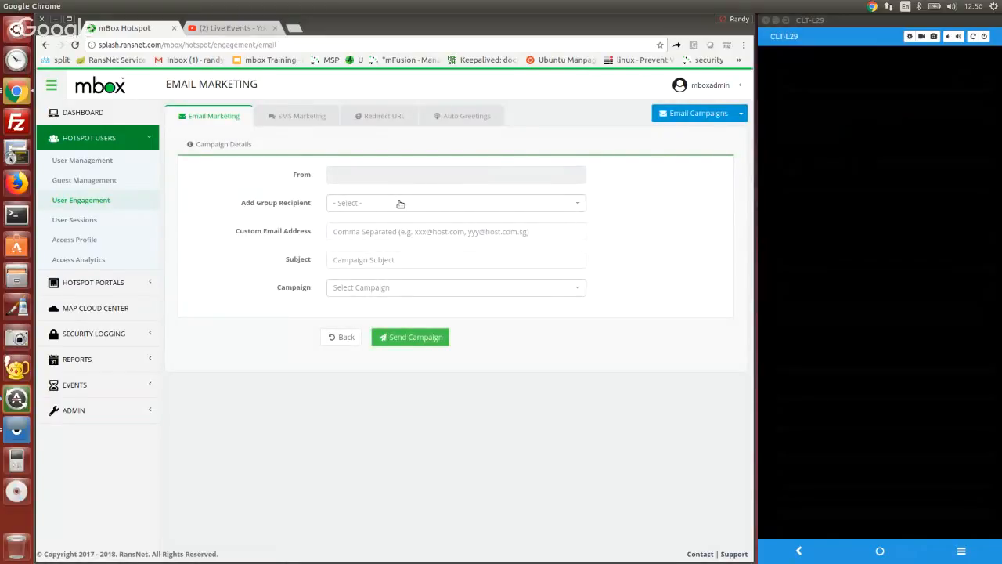
{"action": "mouse_move", "coordinate": [567, 251]}
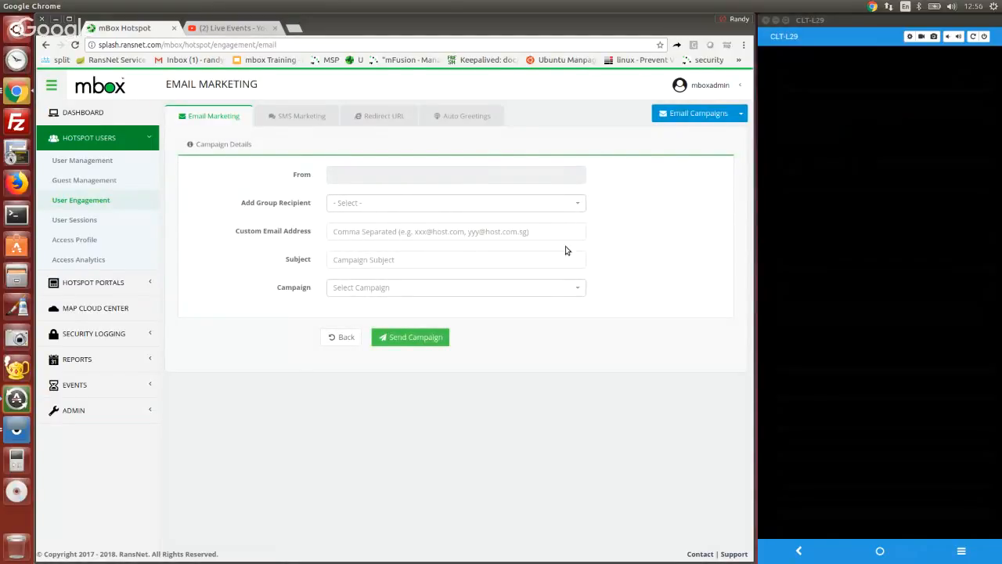
{"action": "mouse_move", "coordinate": [634, 244]}
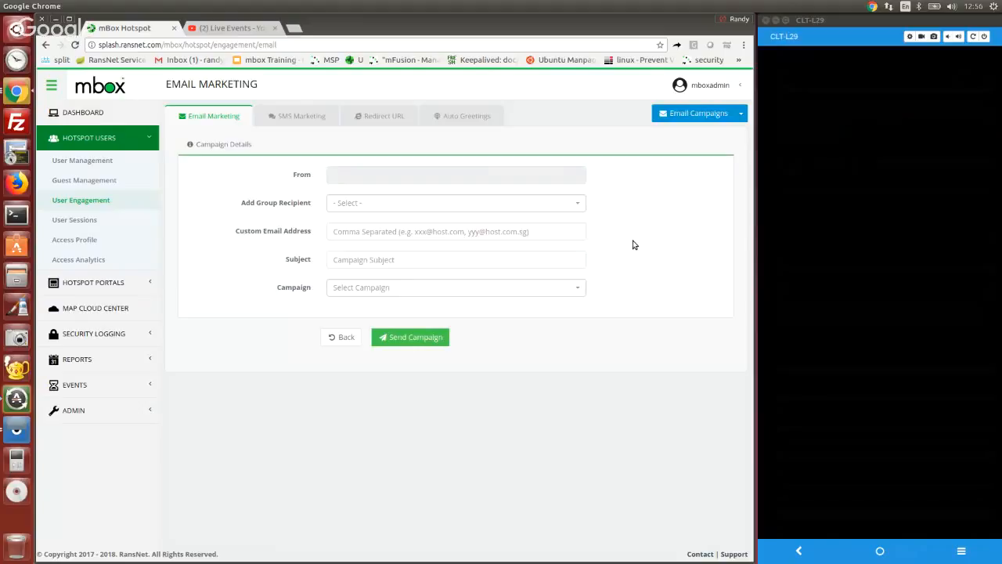
{"action": "mouse_move", "coordinate": [28, 447]}
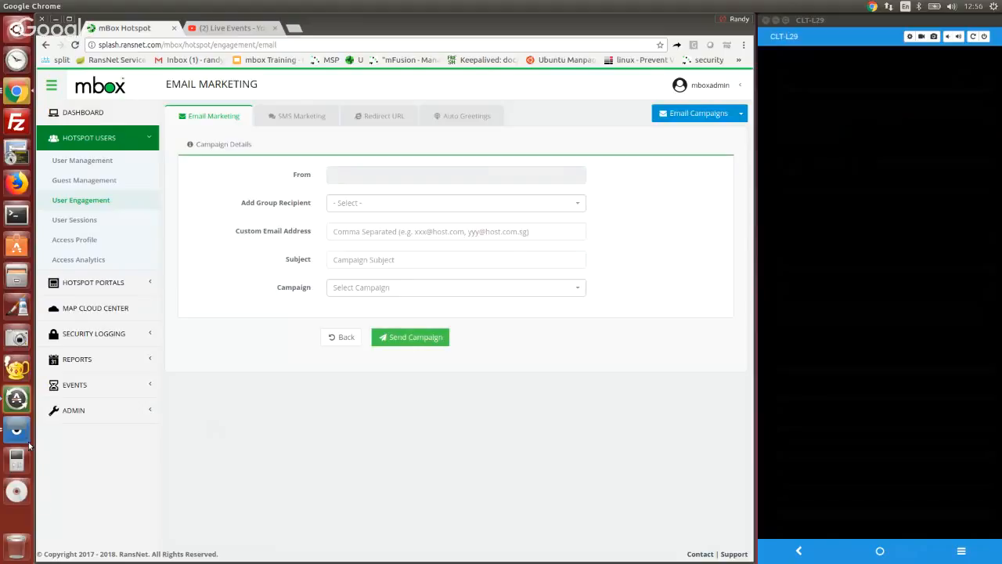
{"action": "mouse_move", "coordinate": [16, 429]}
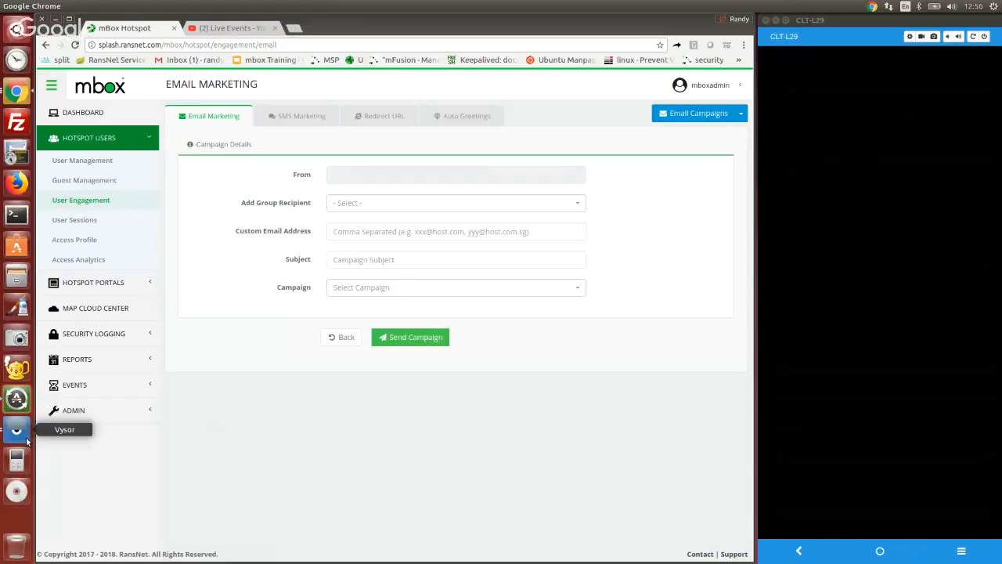